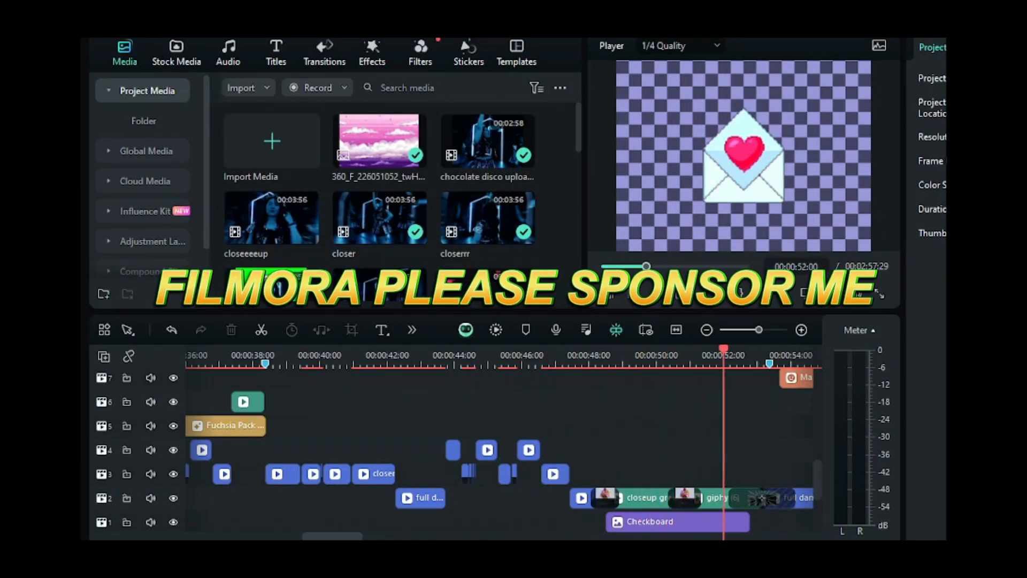
{"action": "left_click", "coordinate": [656, 293]}
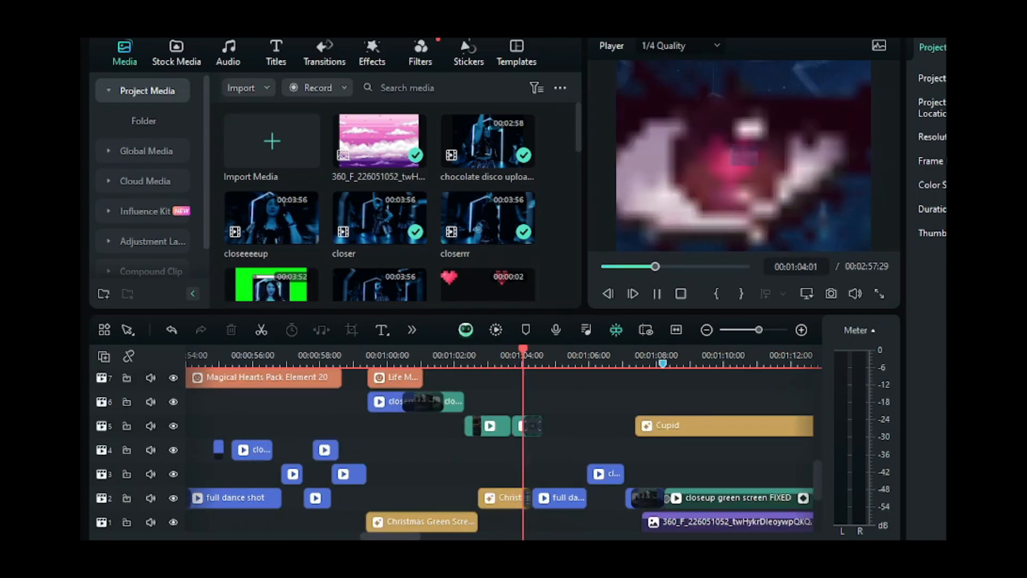
{"action": "left_click", "coordinate": [588, 355]}
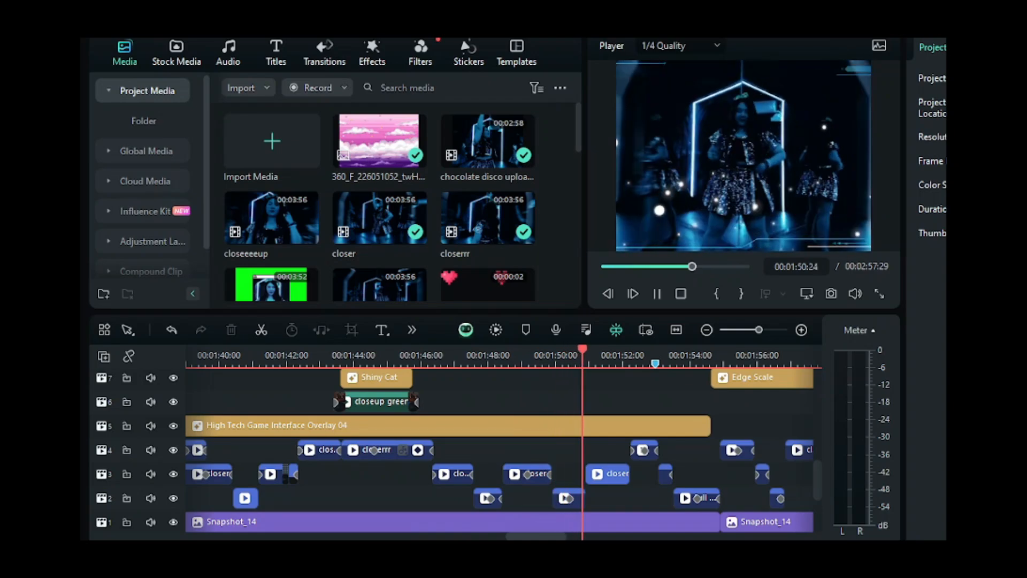
{"action": "left_click", "coordinate": [657, 355]}
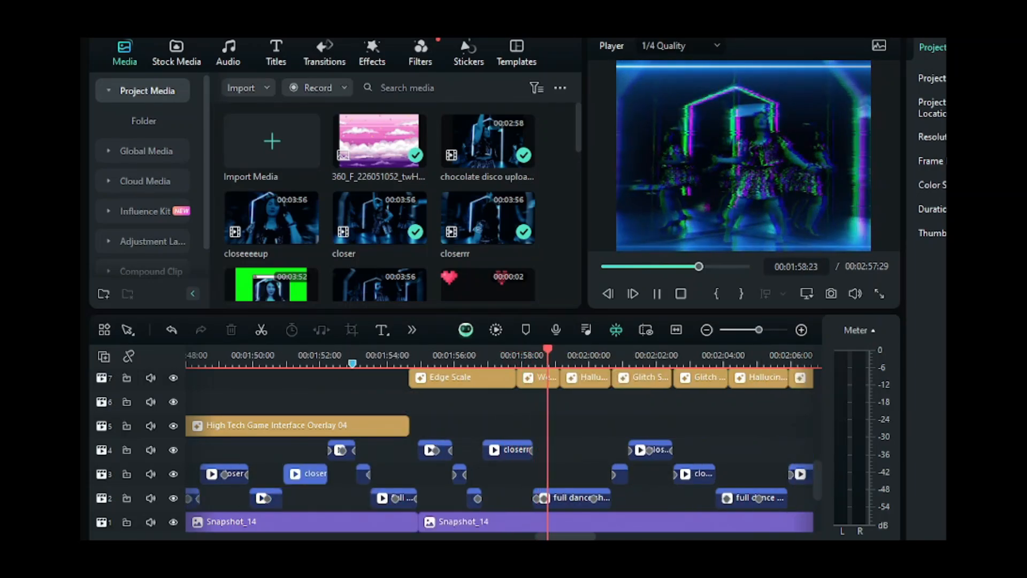
{"action": "left_click", "coordinate": [614, 355]}
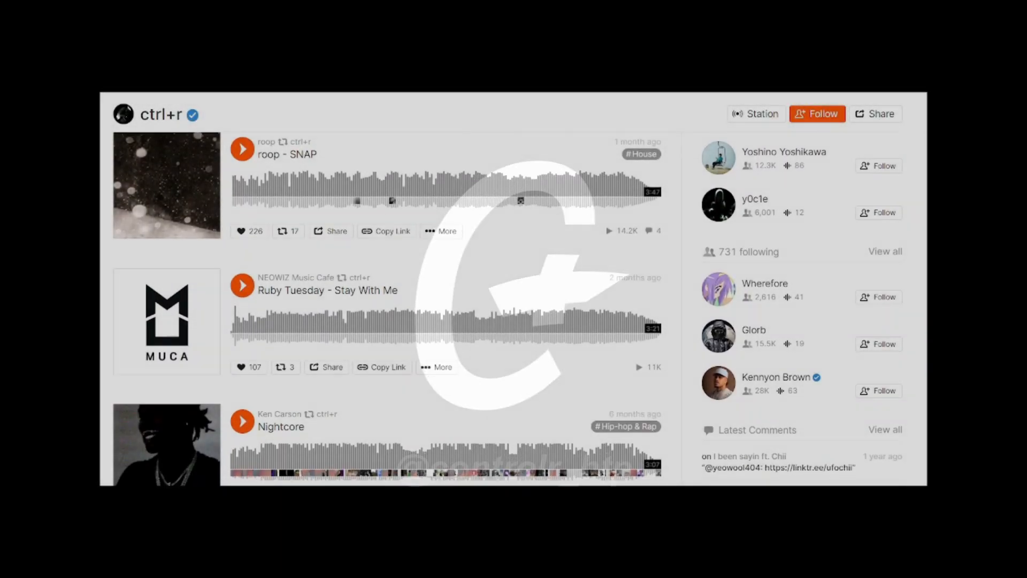
{"action": "scroll", "scroll_direction": "down", "scroll_amount": 3}
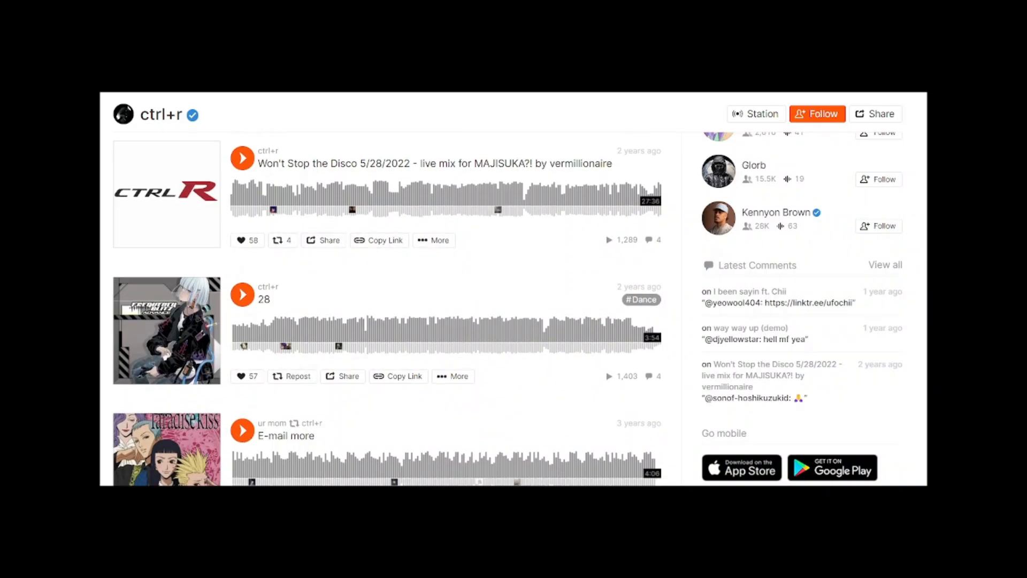
{"action": "scroll", "scroll_direction": "down", "scroll_amount": 3}
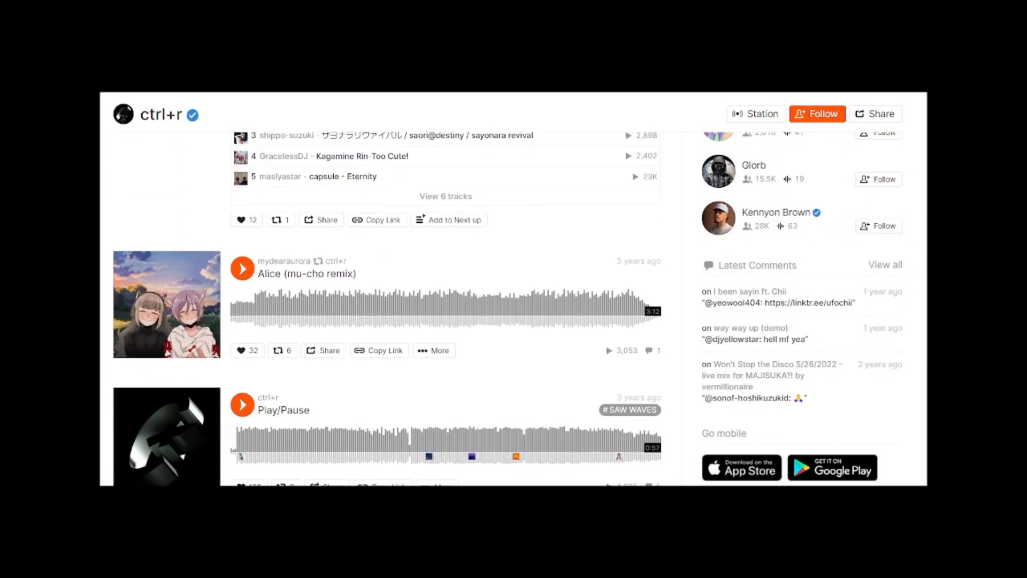
{"action": "scroll", "scroll_direction": "down", "scroll_amount": 3}
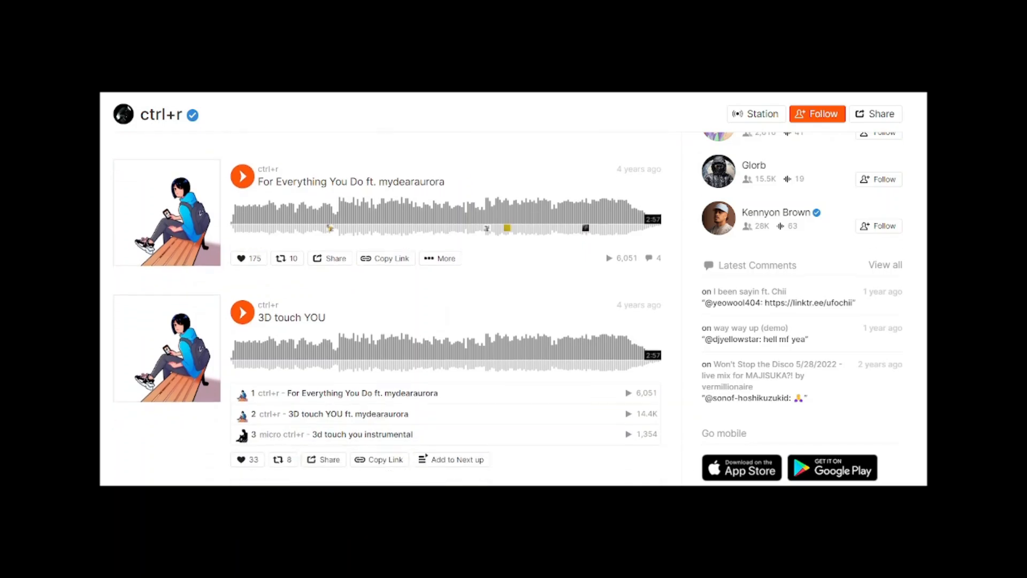
{"action": "scroll", "scroll_direction": "down", "scroll_amount": 3}
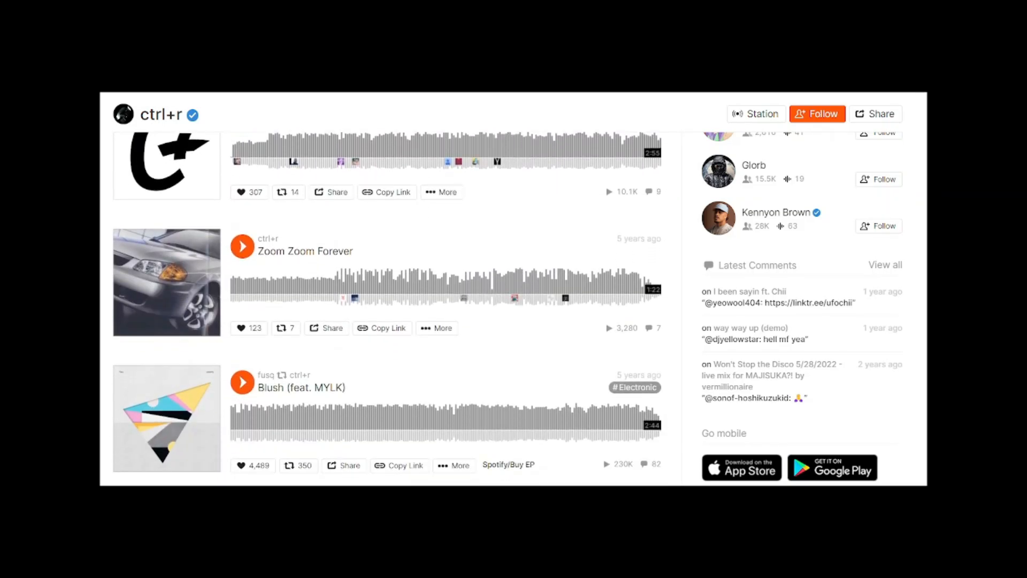